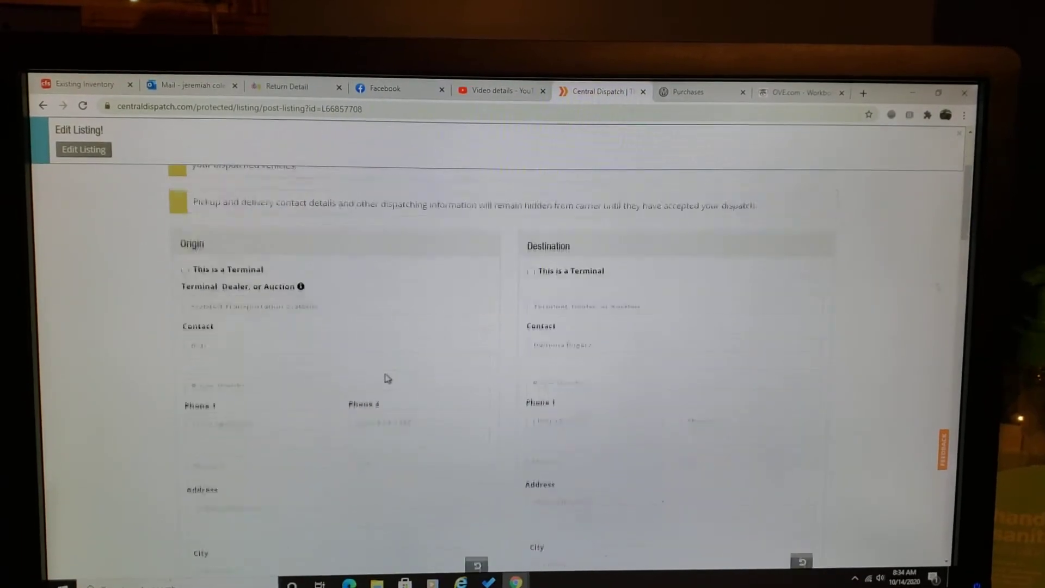
- Scroll the Edit Listing page down to the Pricing and Payment sample prices table
scroll("down", 3)
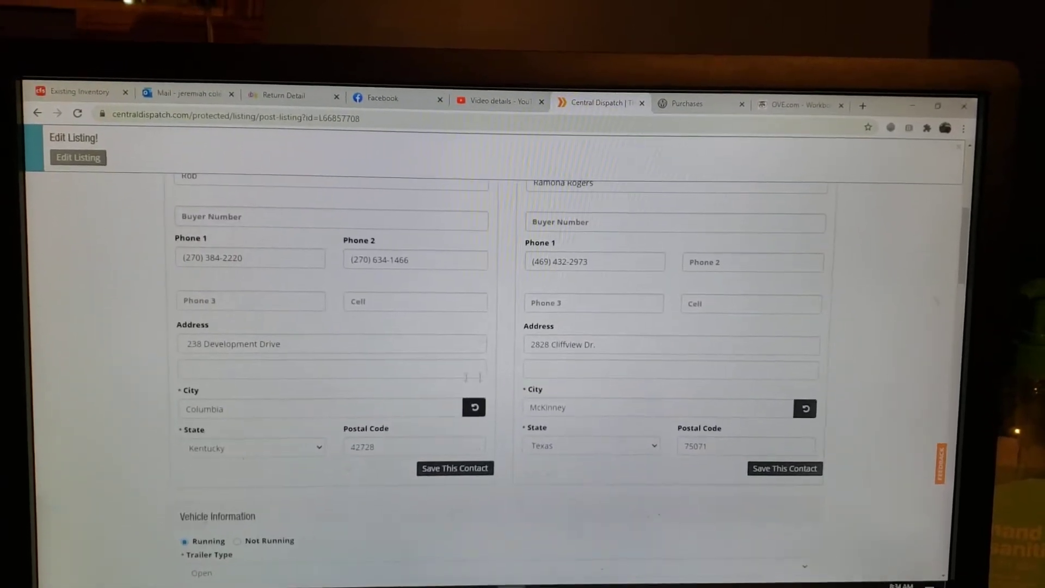
scroll("down", 3)
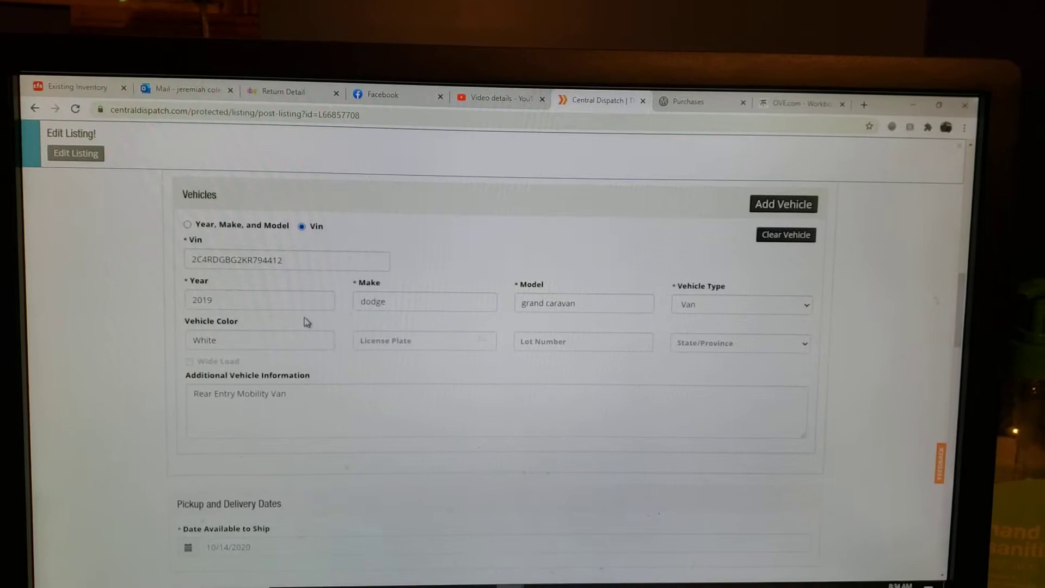
scroll("down", 3)
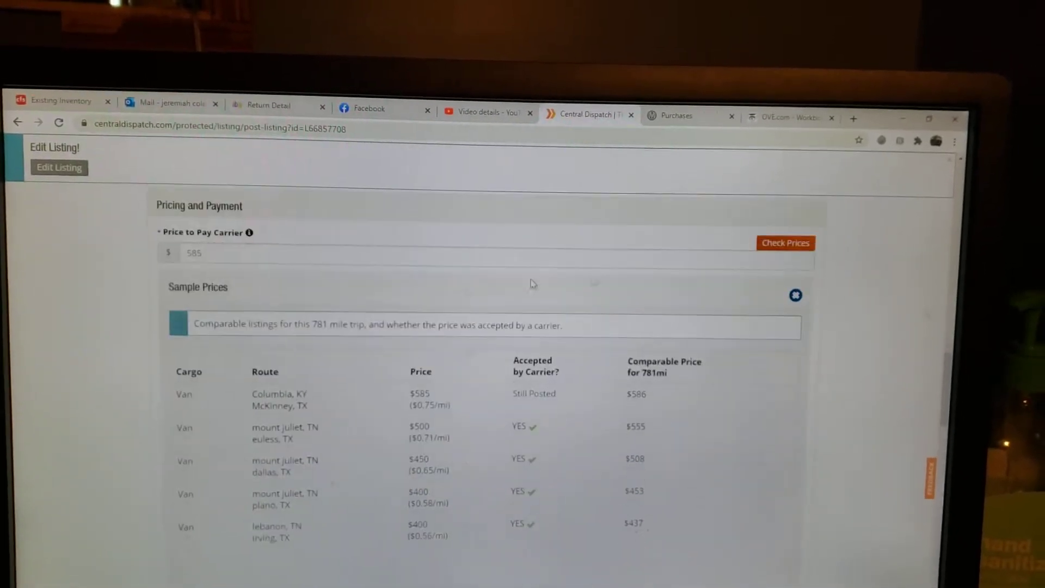
- Scroll the sample prices table for the 781-mile trip fully into view
scroll("down", 3)
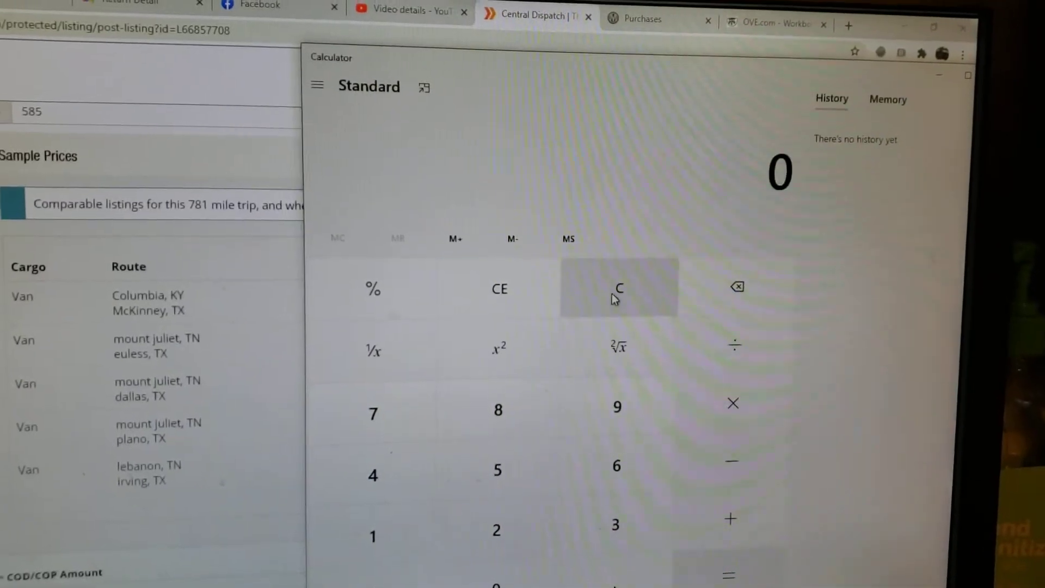
- Clear the calculator, then key in 781 miles and the 0.65 per-mile rate to price the trip
left_click(371, 537)
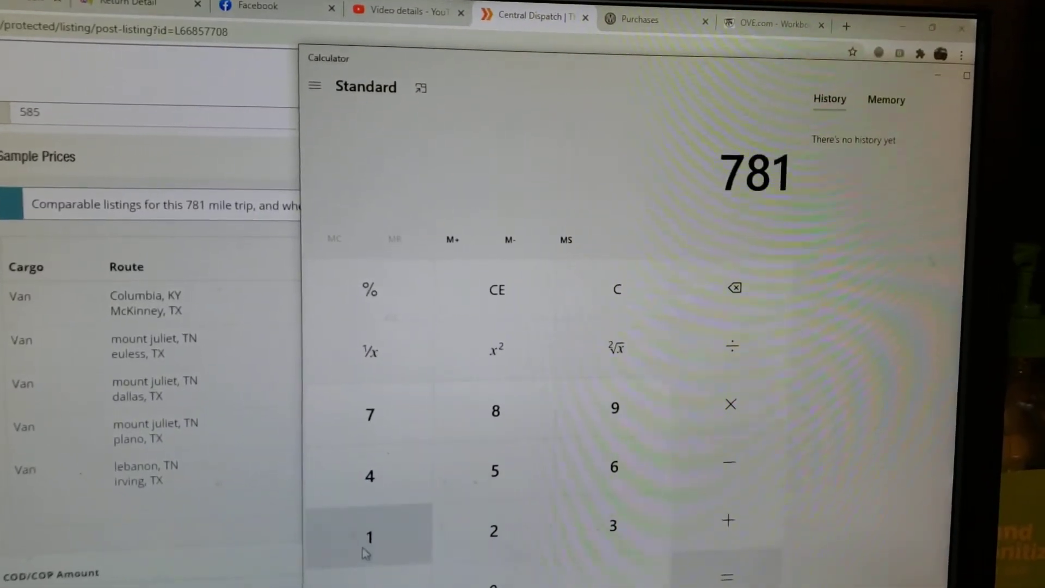
left_click(730, 404)
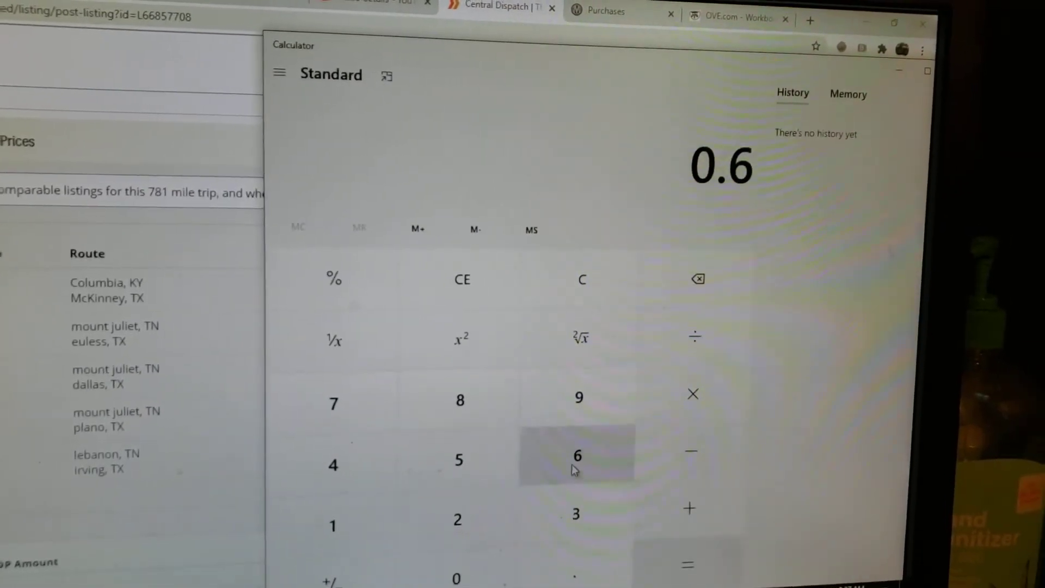
left_click(459, 459)
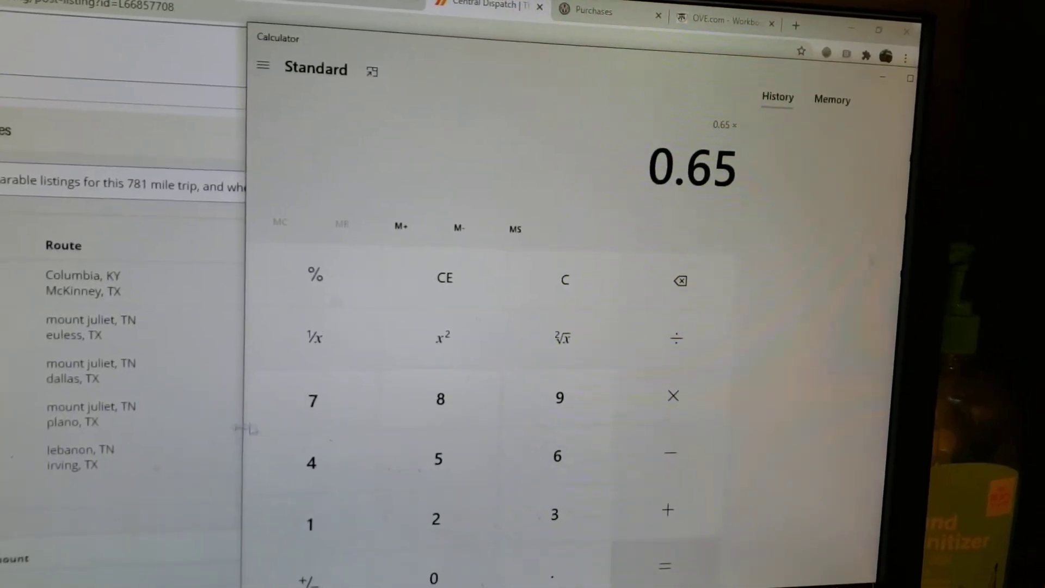
left_click(307, 521)
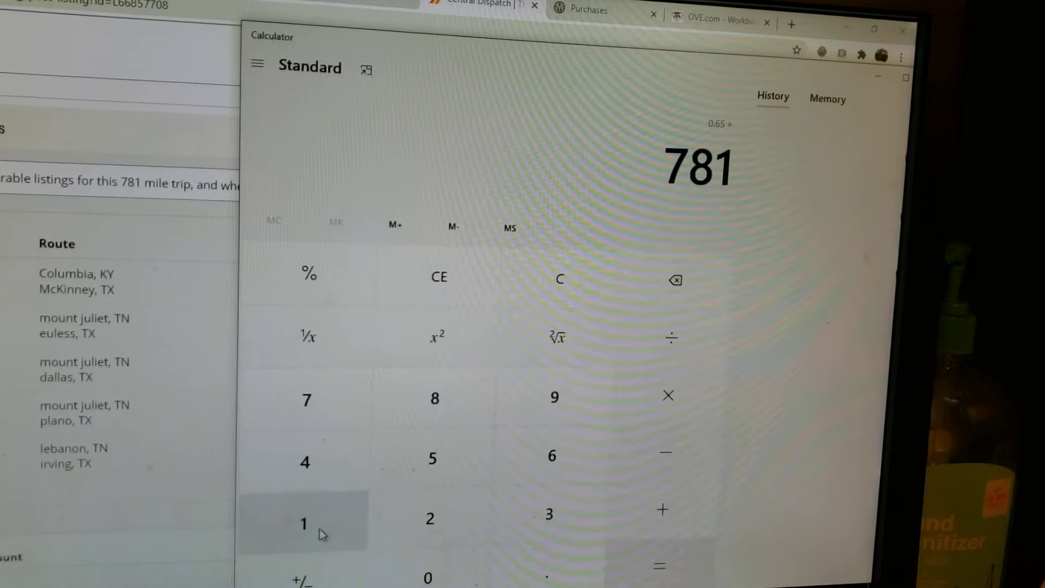
left_click(660, 565)
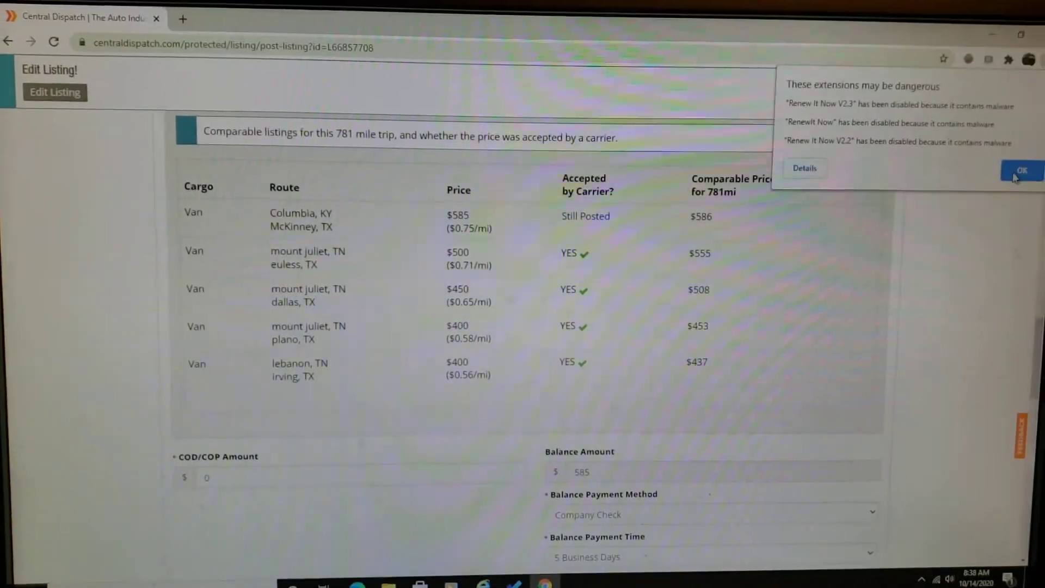
- Dismiss Chrome's 'These extensions may be dangerous' warning with OK
left_click(1023, 170)
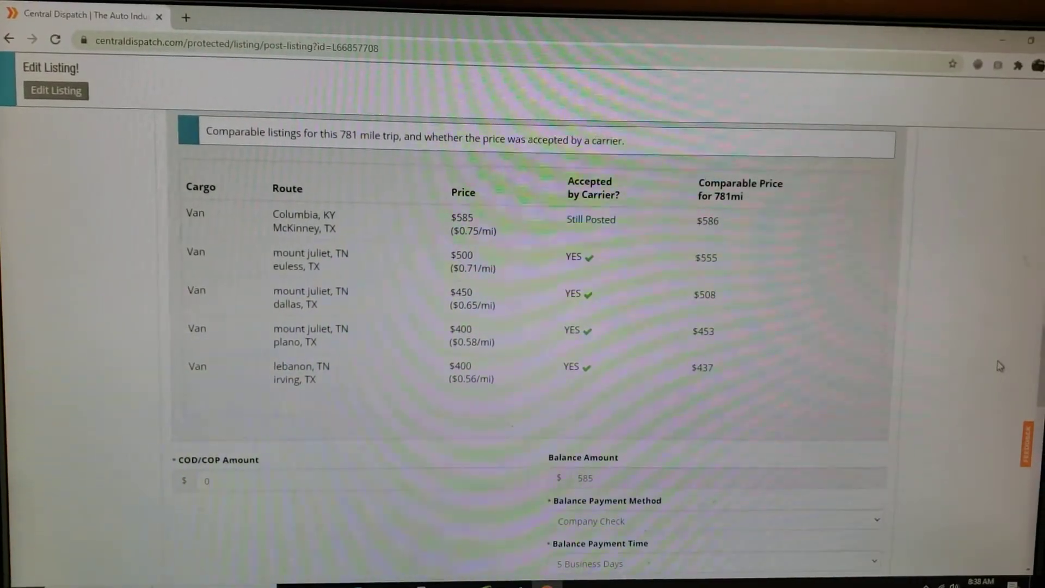